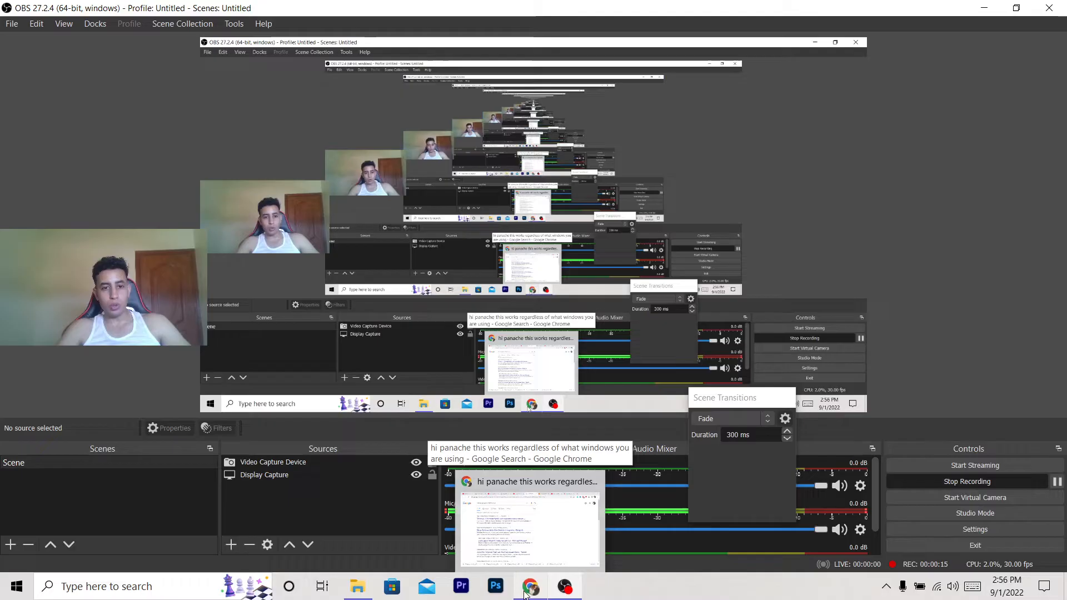
# Bring Chrome forward and go to bluestacks.com
pyautogui.click(530, 585)
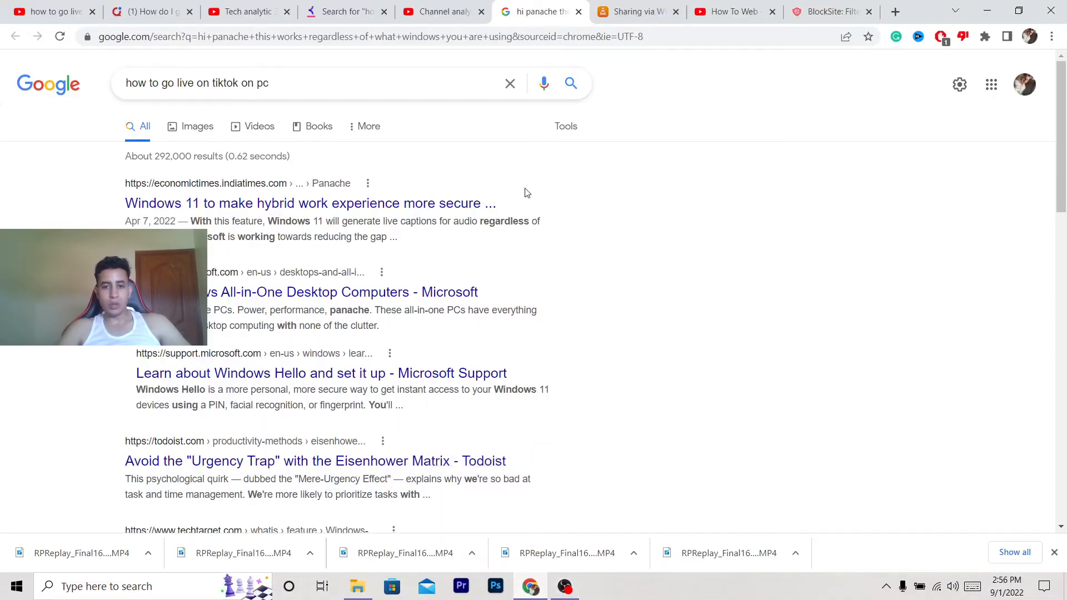
pyautogui.click(370, 36)
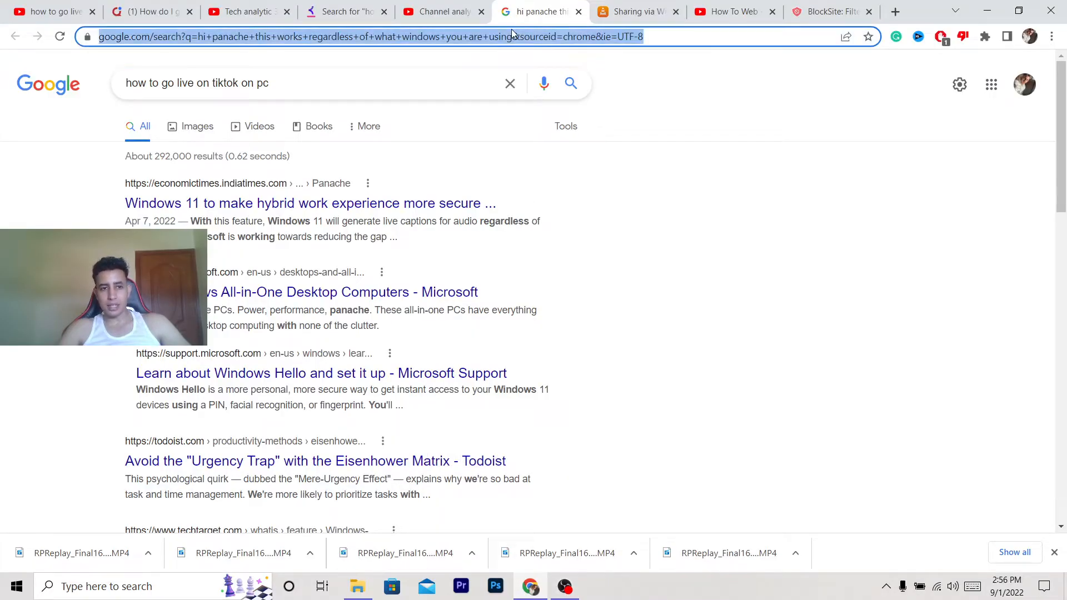
pyautogui.write('bluestacks.com')
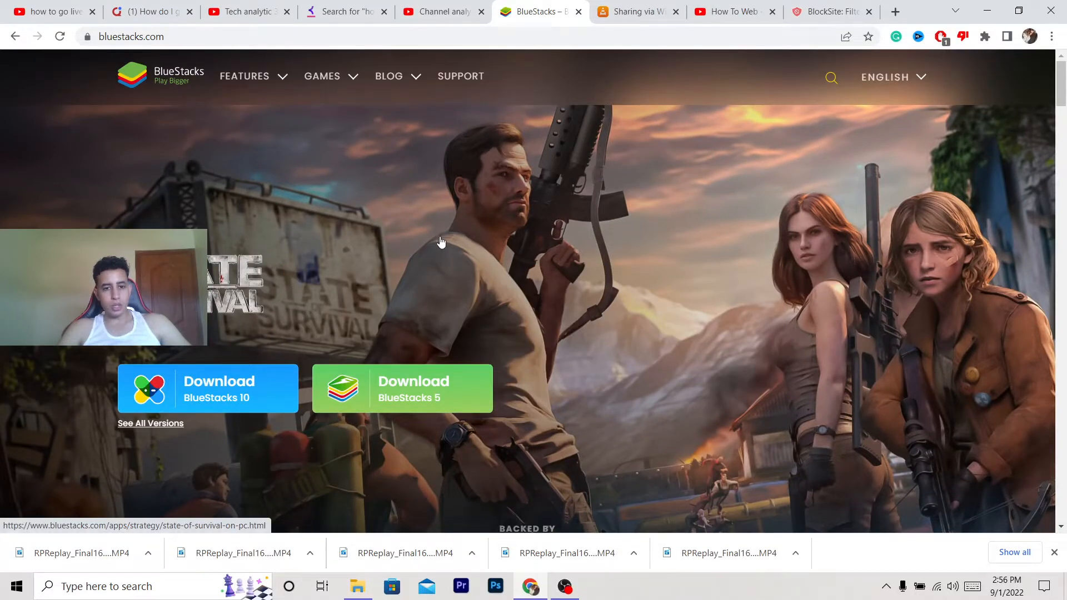
pyautogui.moveTo(401, 371)
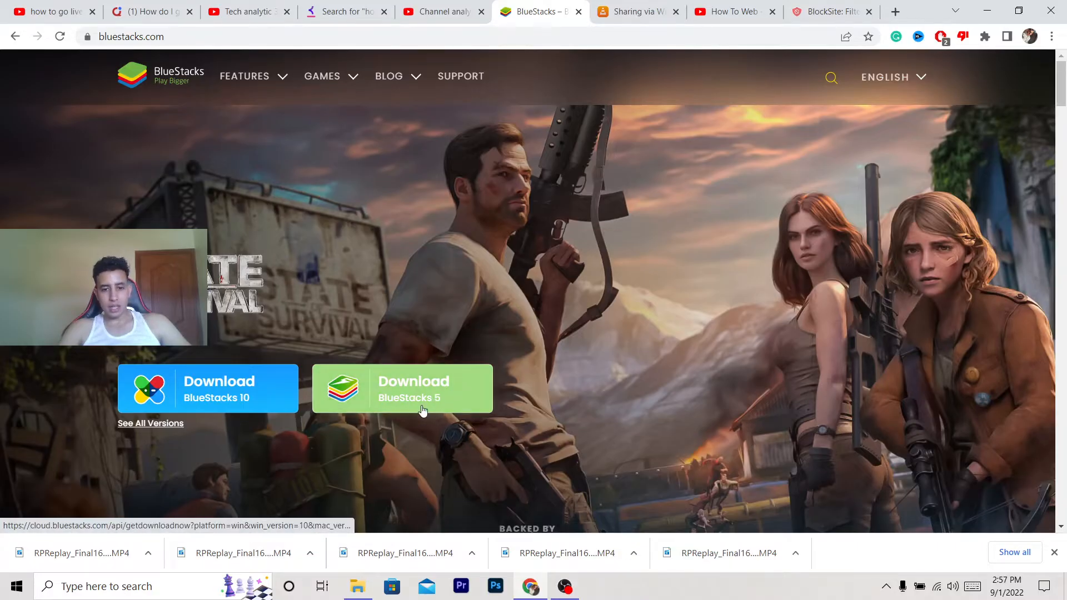
# Download the BlueStacks 5 installer and run BlueStacksInstaller.exe
pyautogui.click(401, 389)
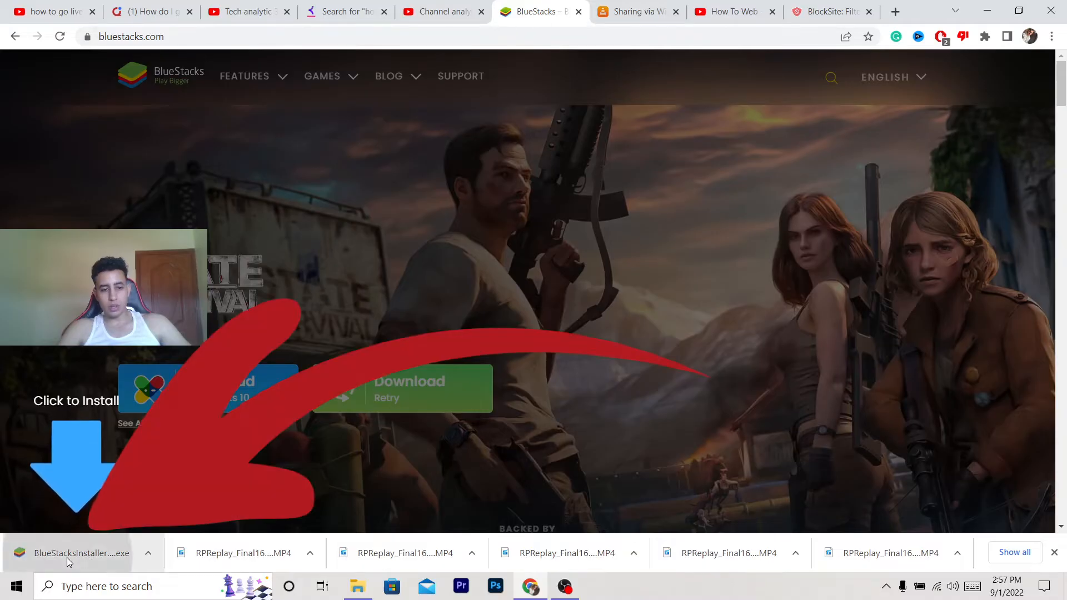
pyautogui.click(81, 552)
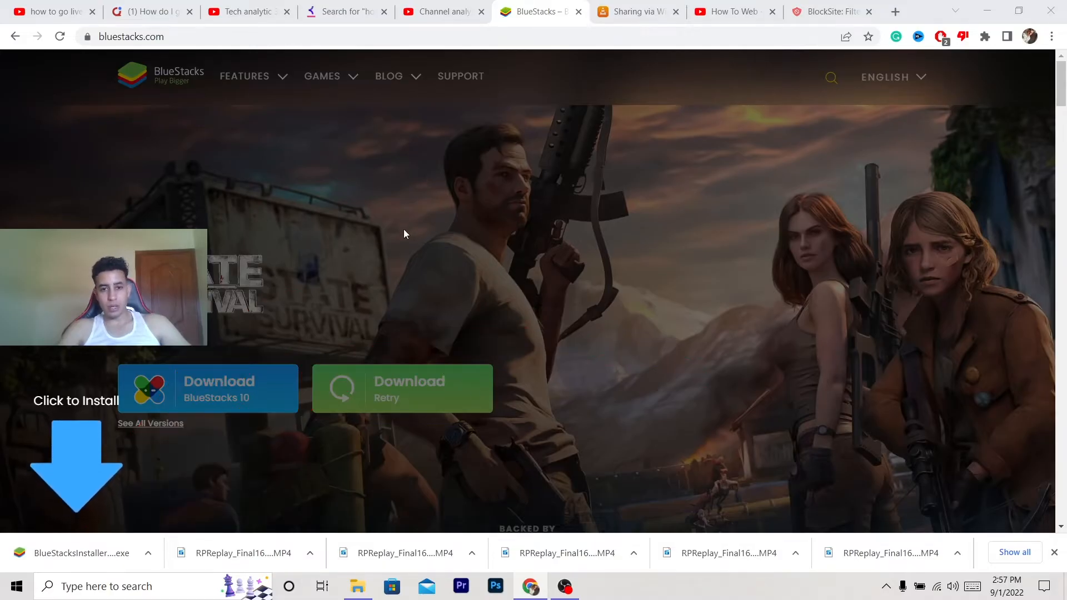
pyautogui.moveTo(469, 386)
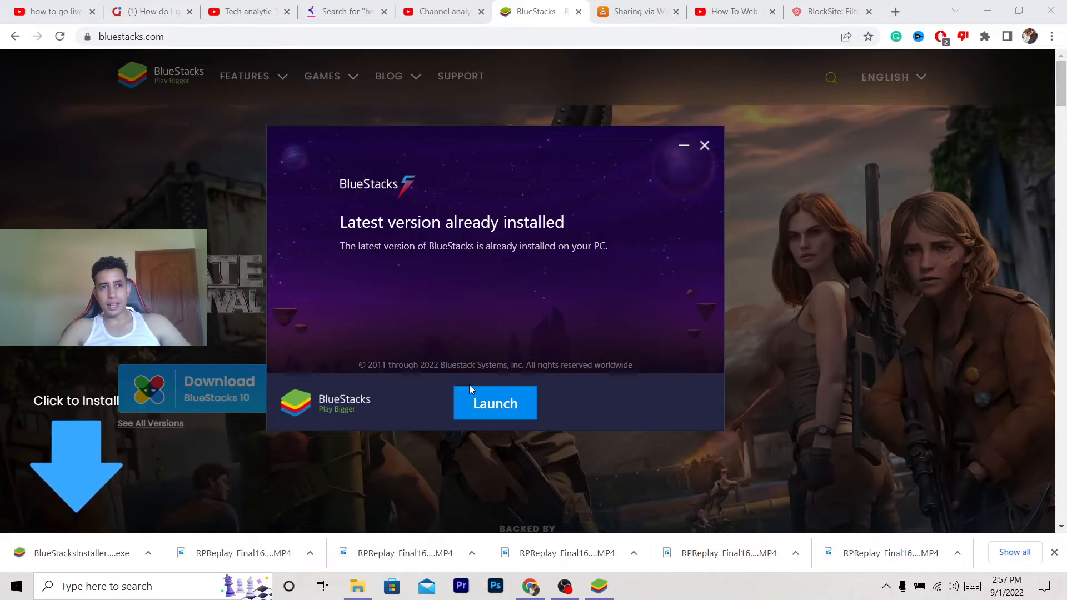
pyautogui.moveTo(488, 378)
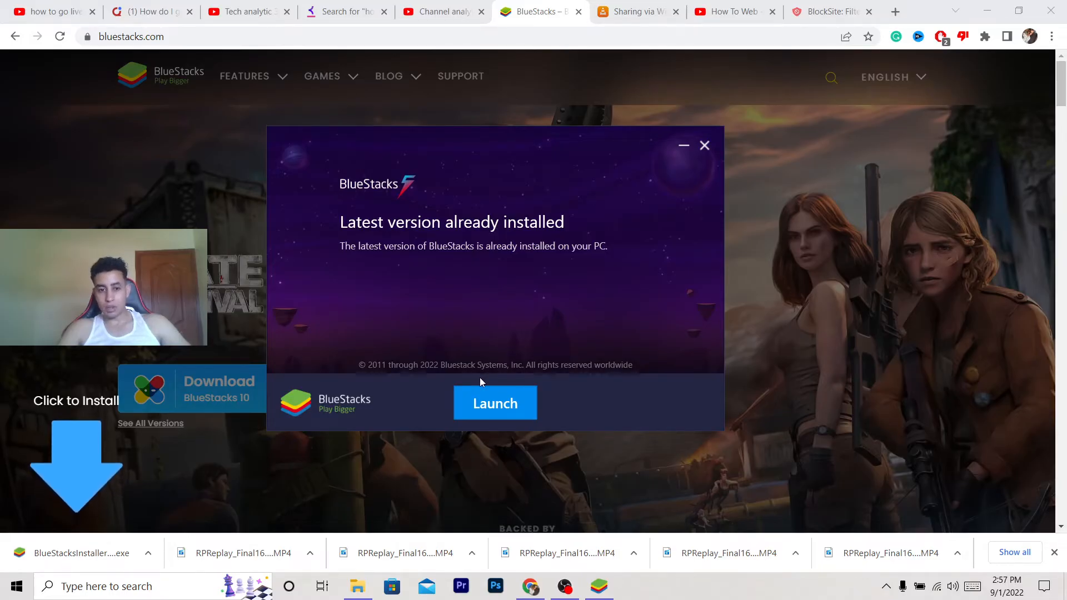
pyautogui.moveTo(497, 296)
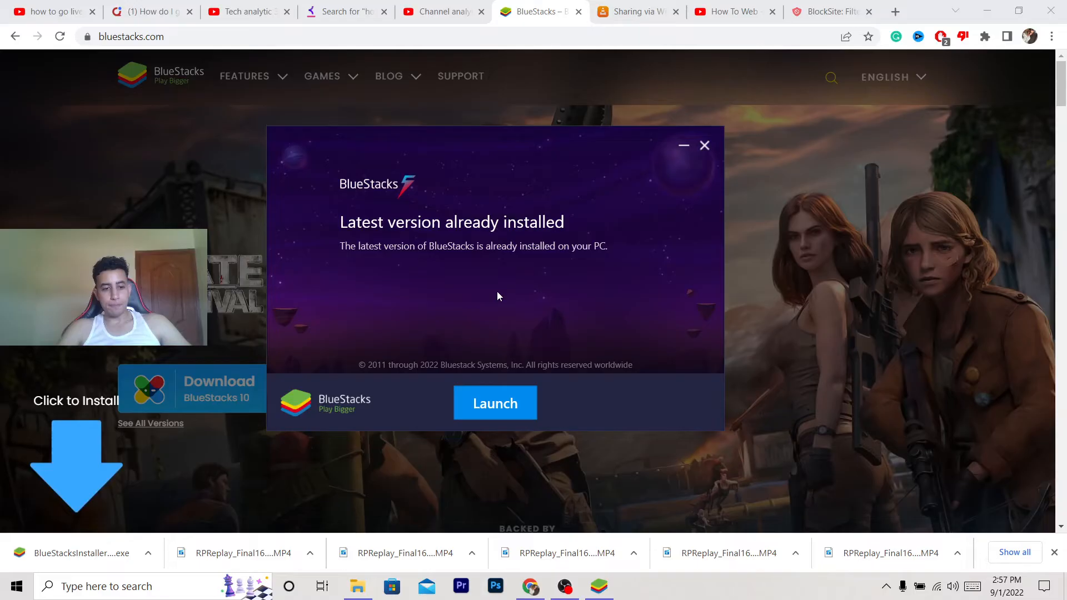
pyautogui.moveTo(554, 401)
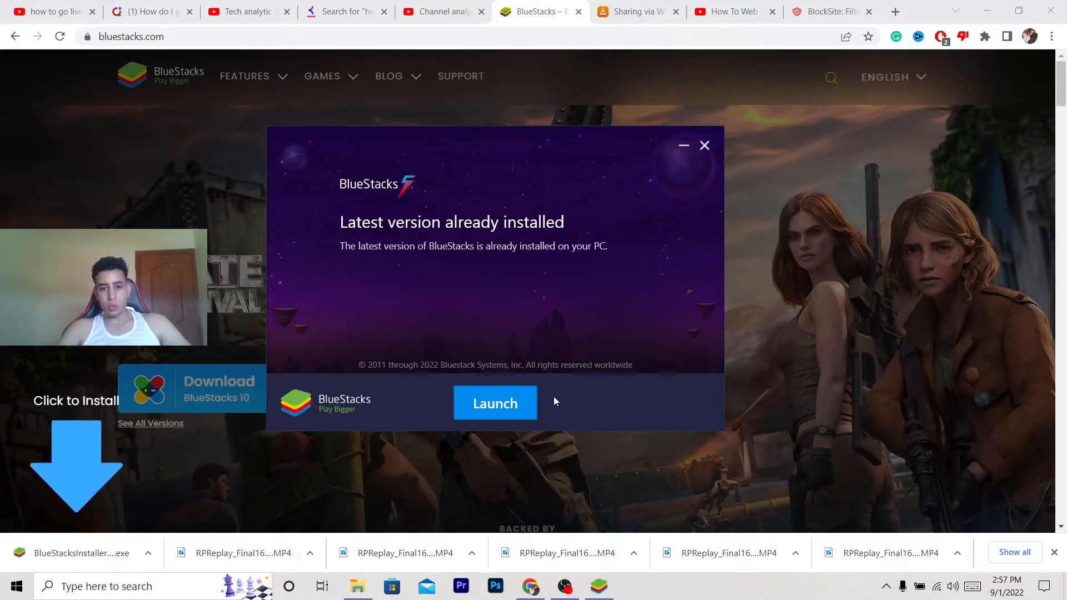
pyautogui.moveTo(495, 403)
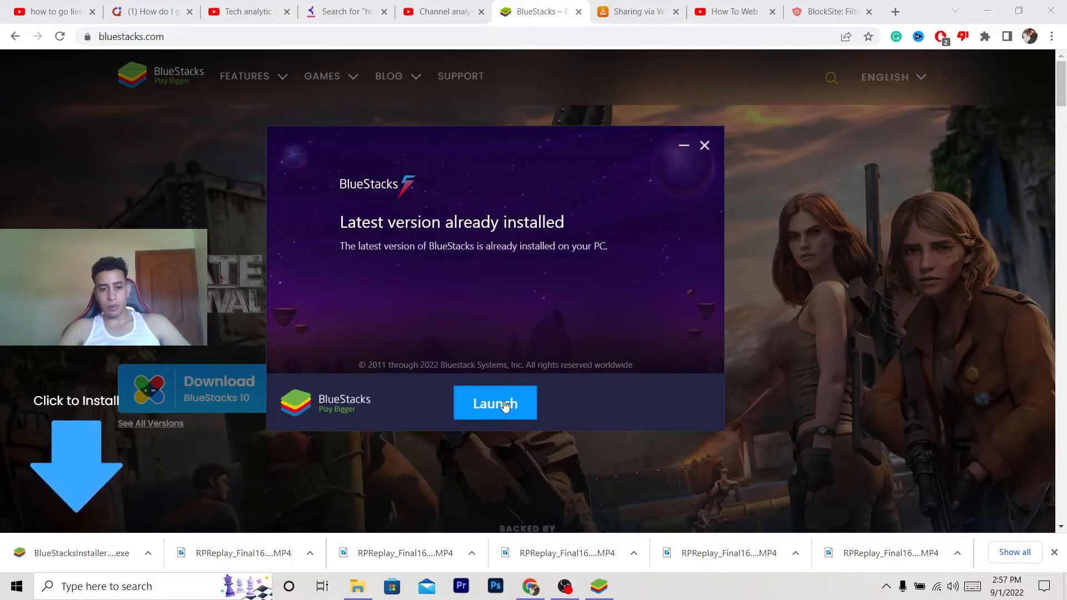
# Launch BlueStacks from the installer's already-installed notice
pyautogui.click(704, 146)
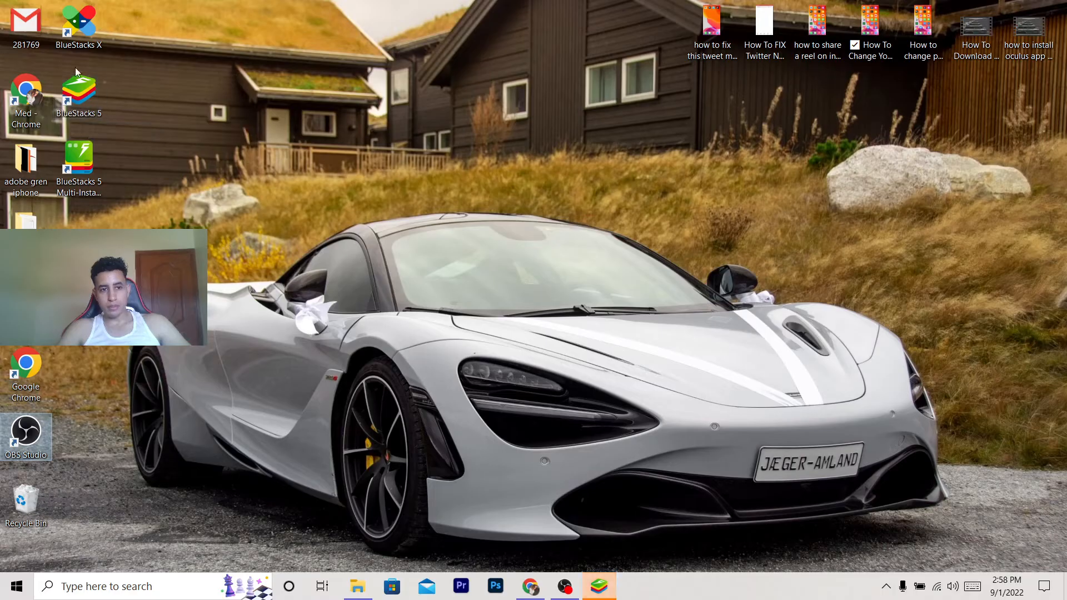
# Open the BlueStacks 5 shortcut on the desktop
pyautogui.click(78, 92)
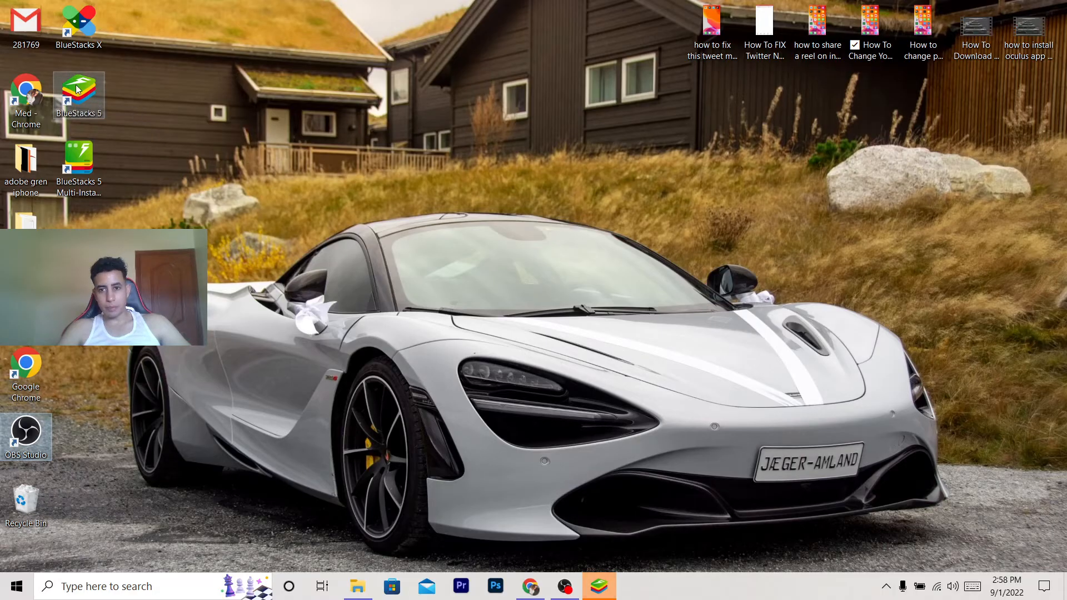
pyautogui.doubleClick(78, 95)
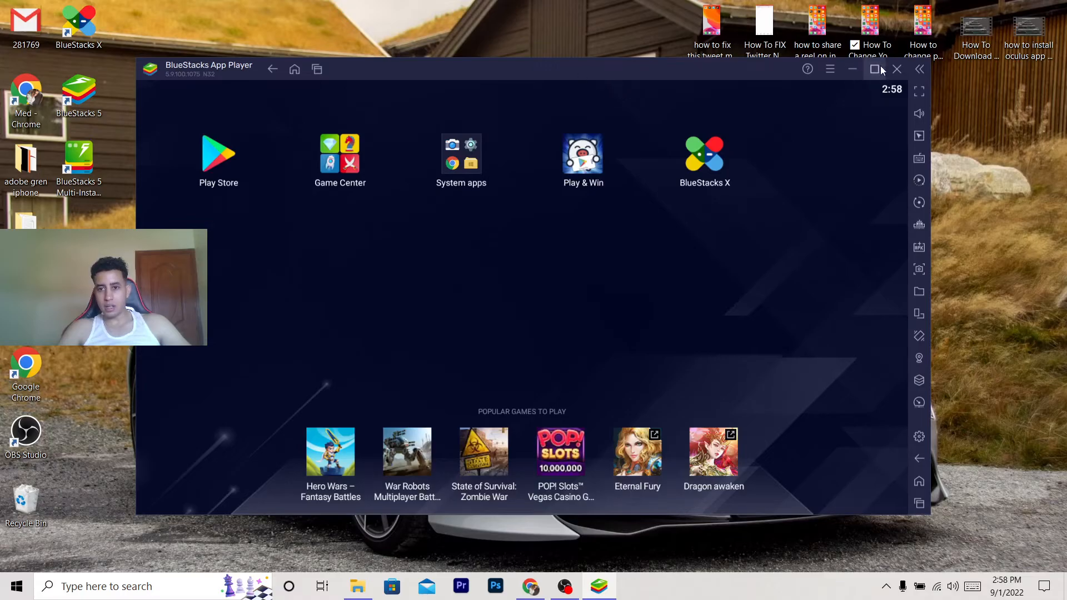
# Maximize the BlueStacks App Player window
pyautogui.click(876, 69)
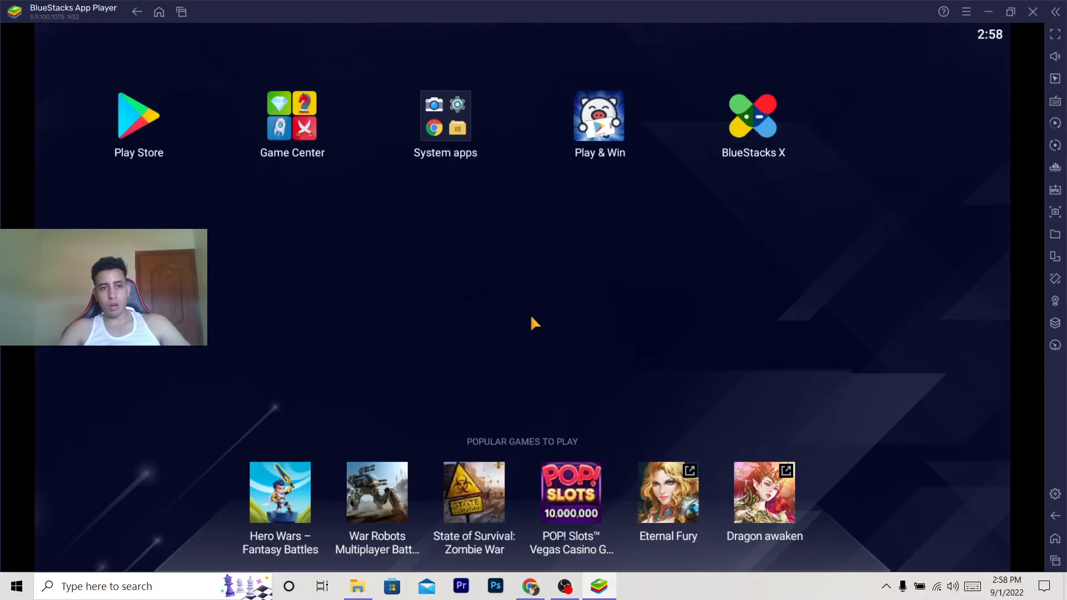
pyautogui.moveTo(535, 36)
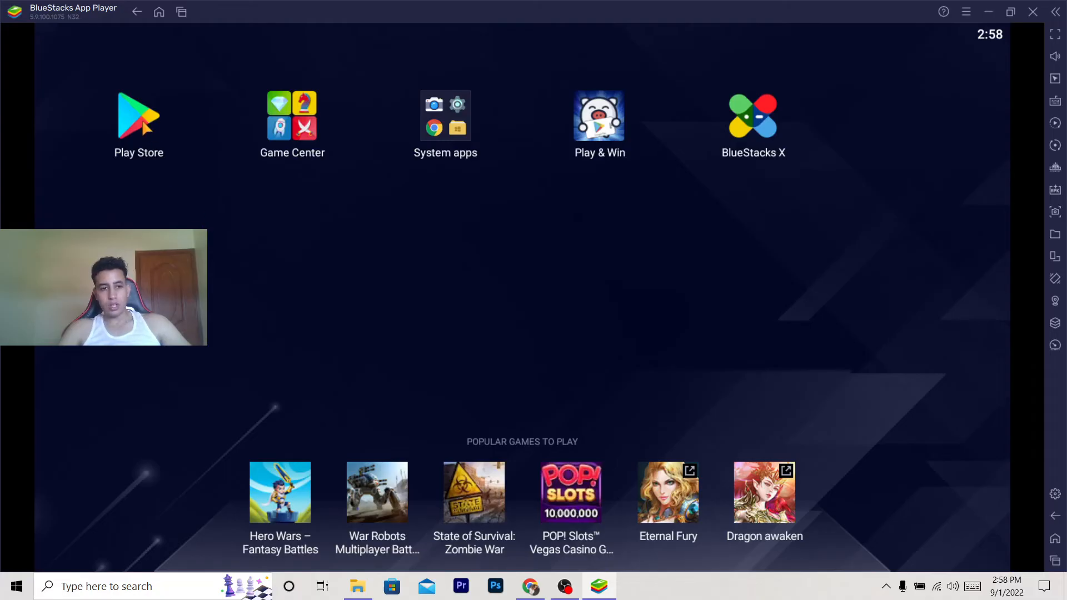
# Open Play Store sign-in and start creating a Google account for myself
pyautogui.click(138, 116)
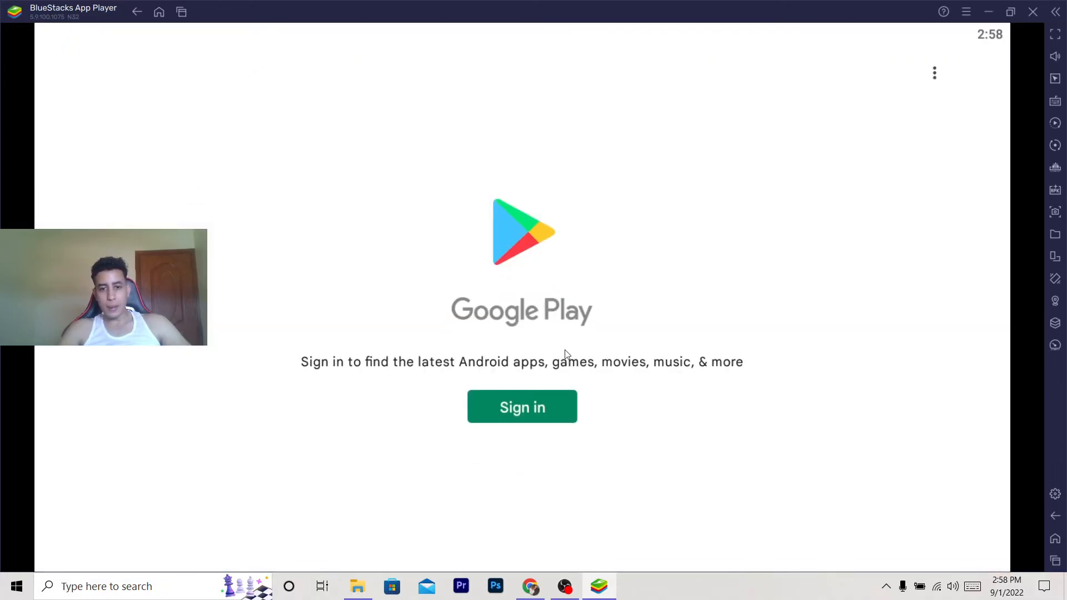
pyautogui.click(522, 406)
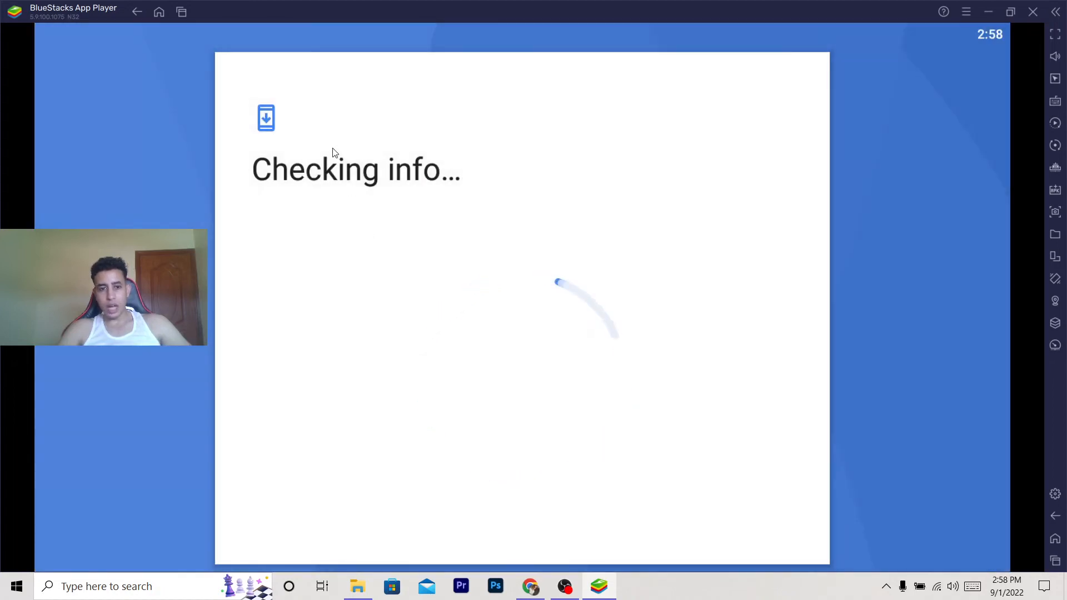
pyautogui.click(299, 352)
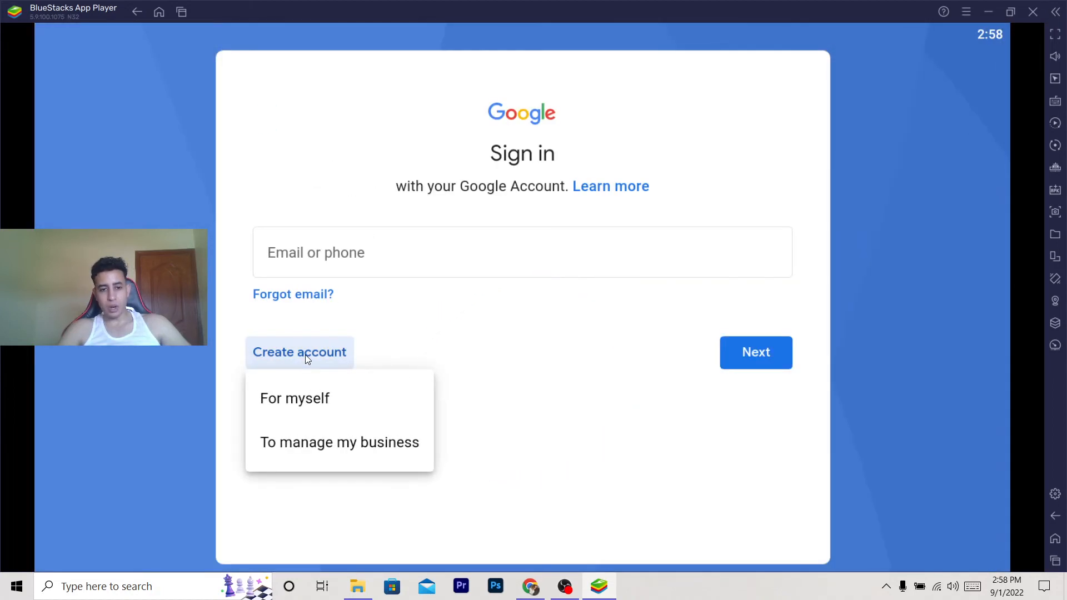
pyautogui.click(294, 398)
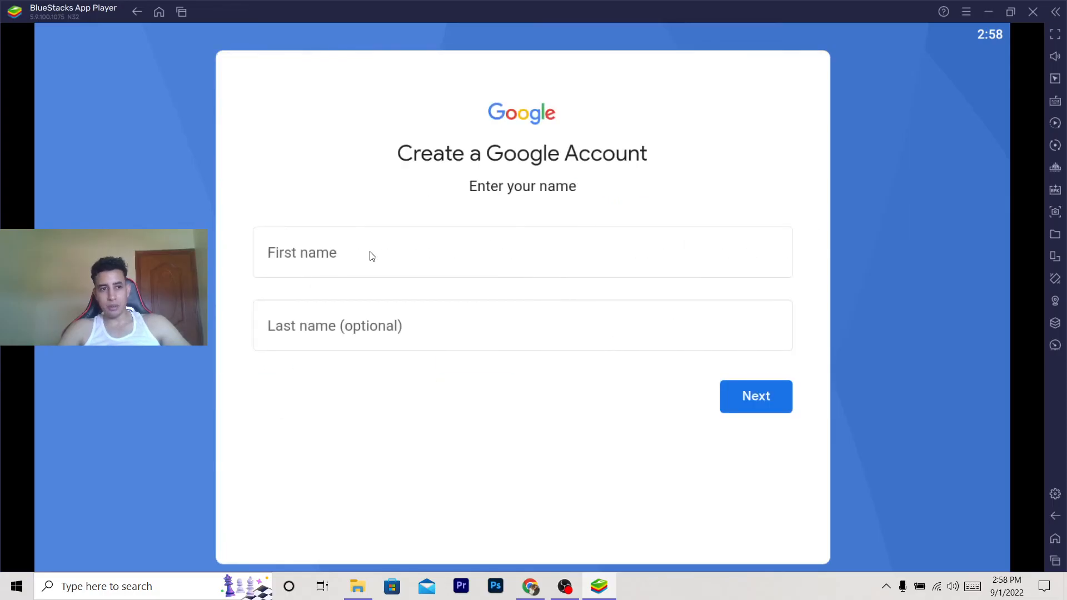
# Back out of the account pages to the BlueStacks home screen
pyautogui.click(136, 12)
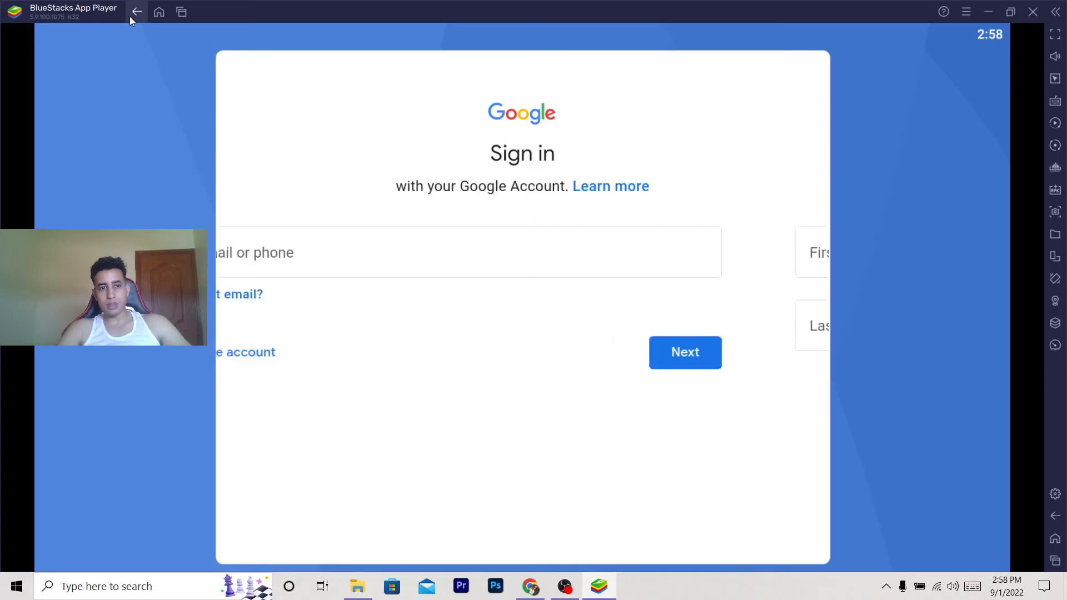
pyautogui.click(136, 12)
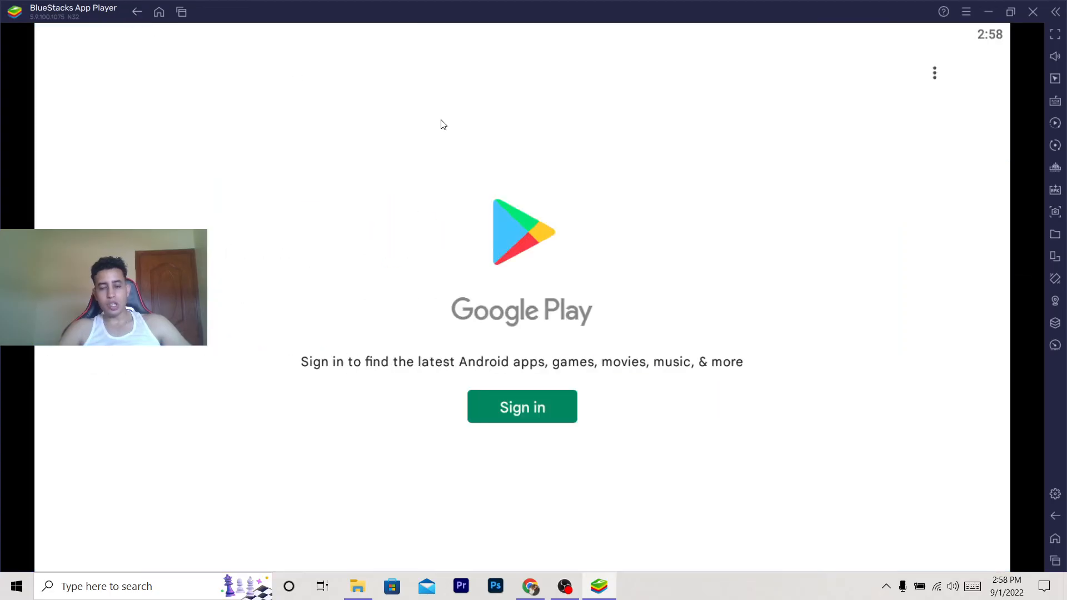
pyautogui.moveTo(473, 127)
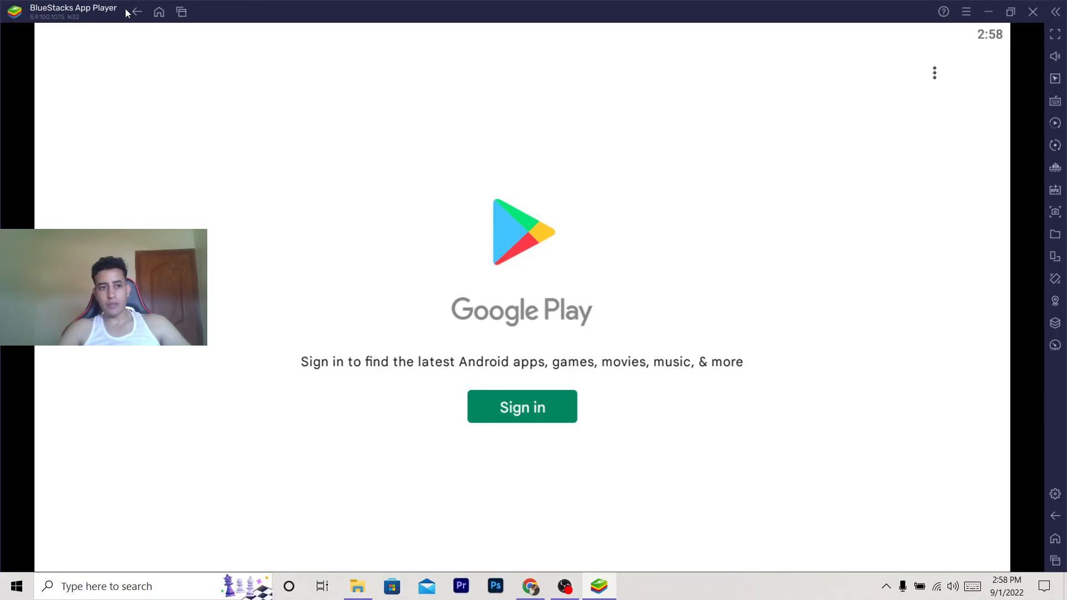
pyautogui.click(136, 12)
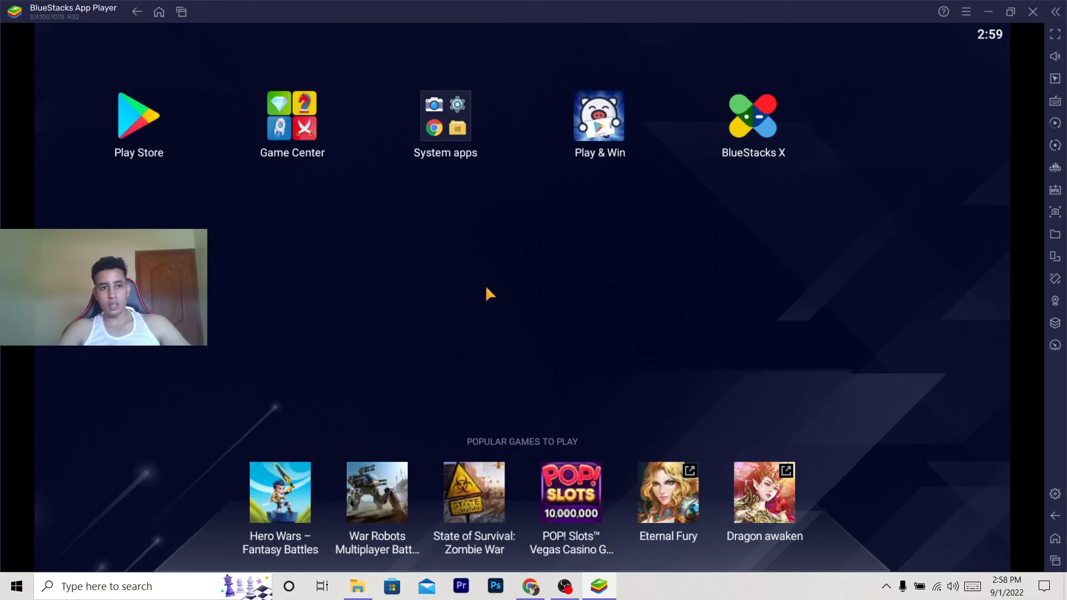
pyautogui.moveTo(854, 134)
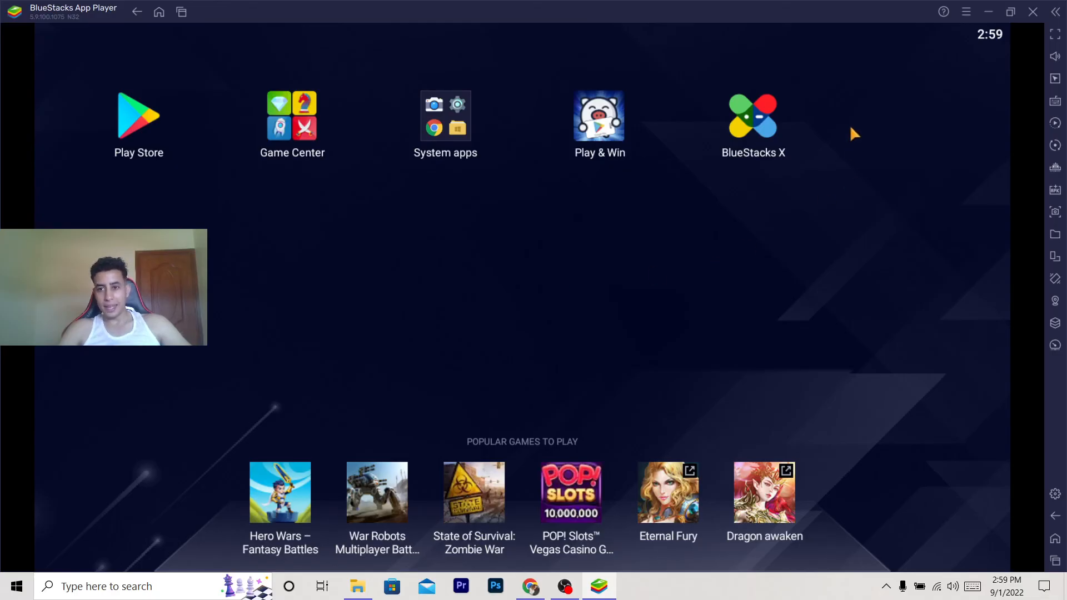
pyautogui.moveTo(896, 70)
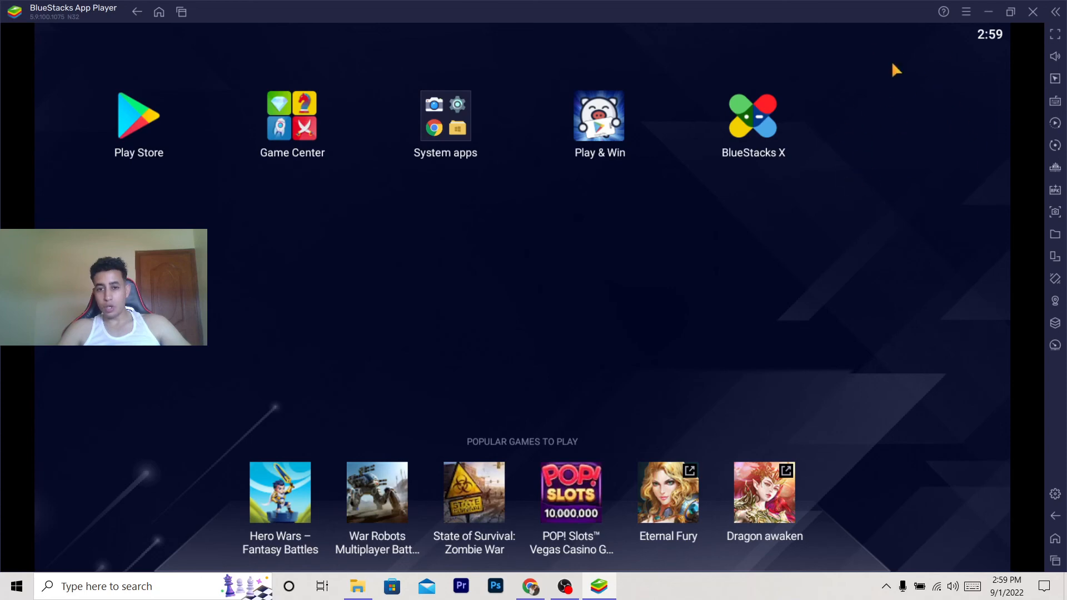
pyautogui.moveTo(879, 116)
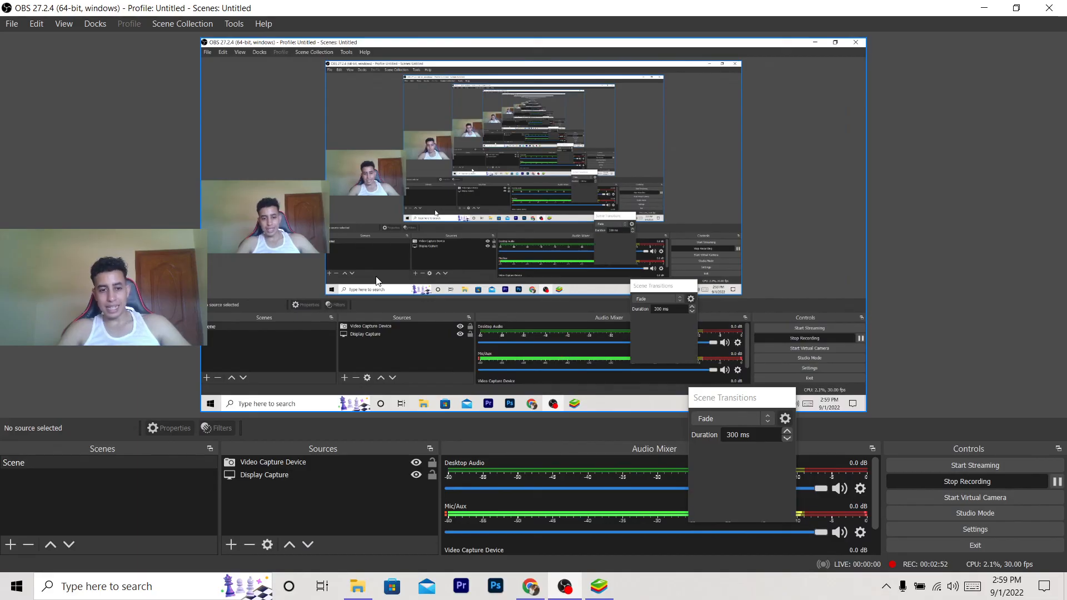
pyautogui.moveTo(974, 481)
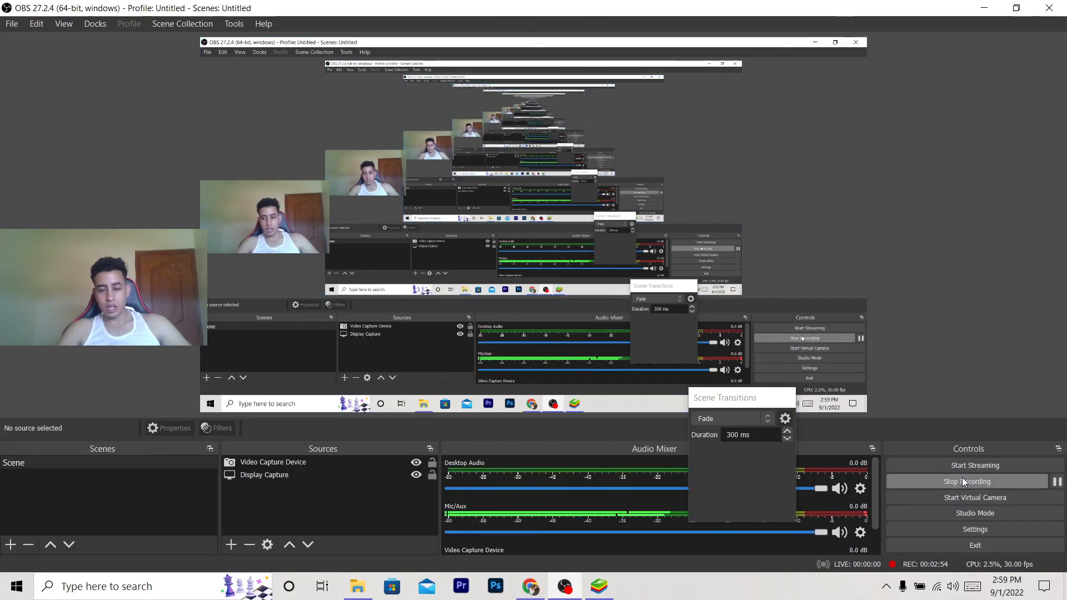